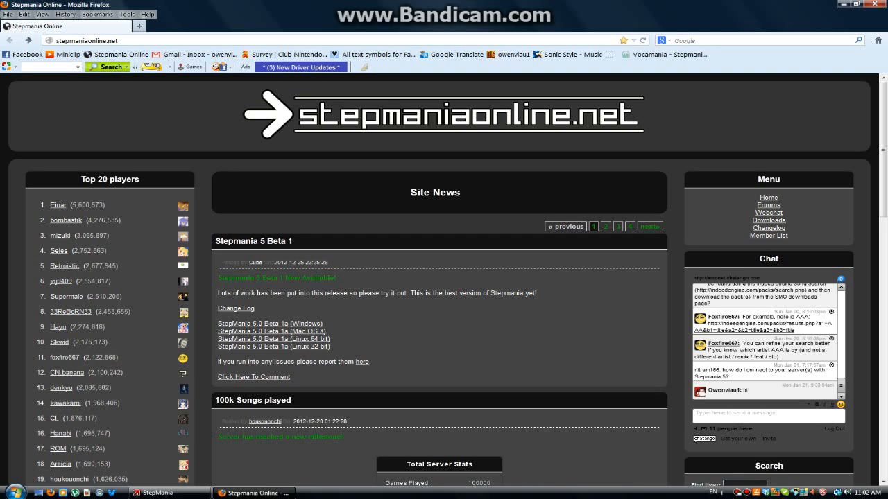
# Select the Downloads link in the home page's Menu box.
pyautogui.click(272, 331)
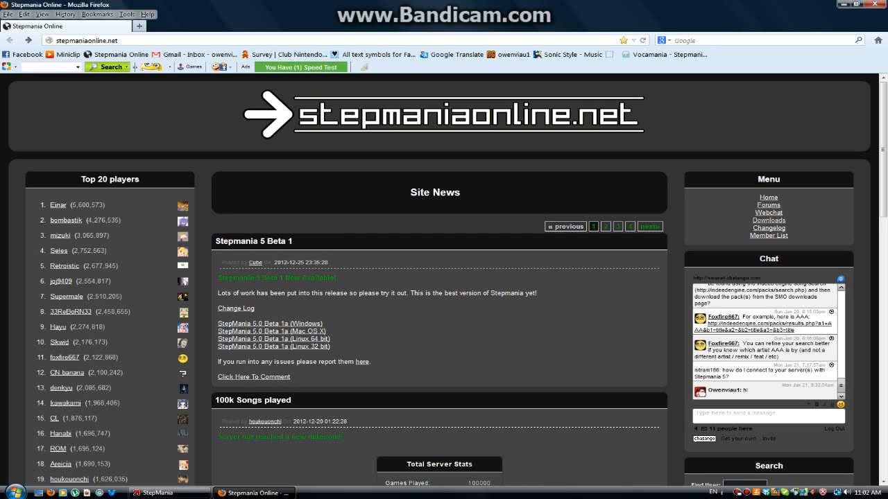
pyautogui.moveTo(768, 220)
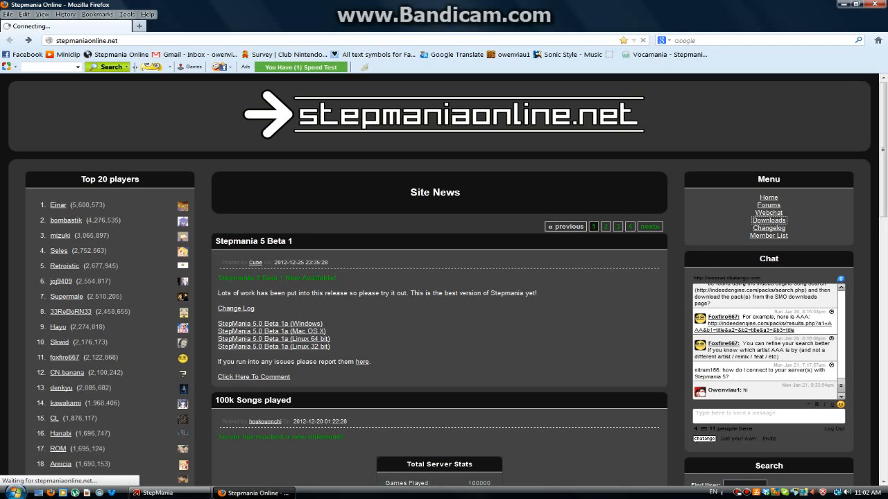
# Load the Downloads page listing clients like StepMania 5 and OpenITG 2.
pyautogui.click(768, 220)
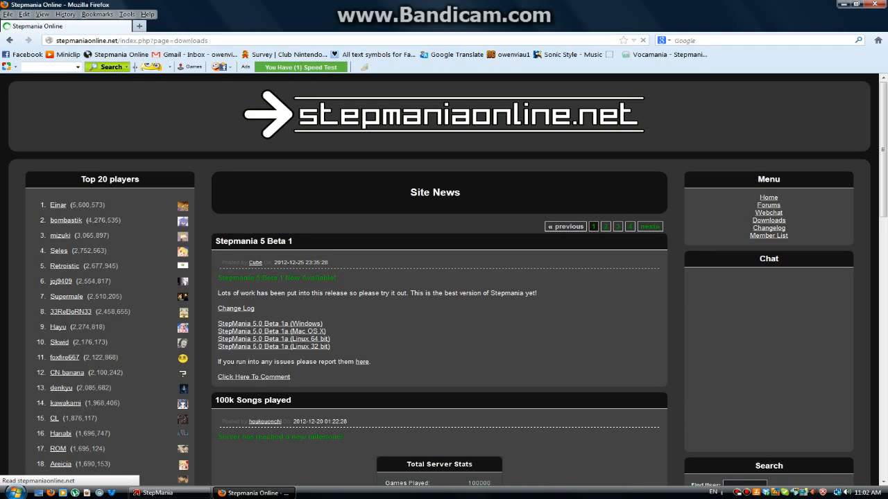
pyautogui.click(768, 220)
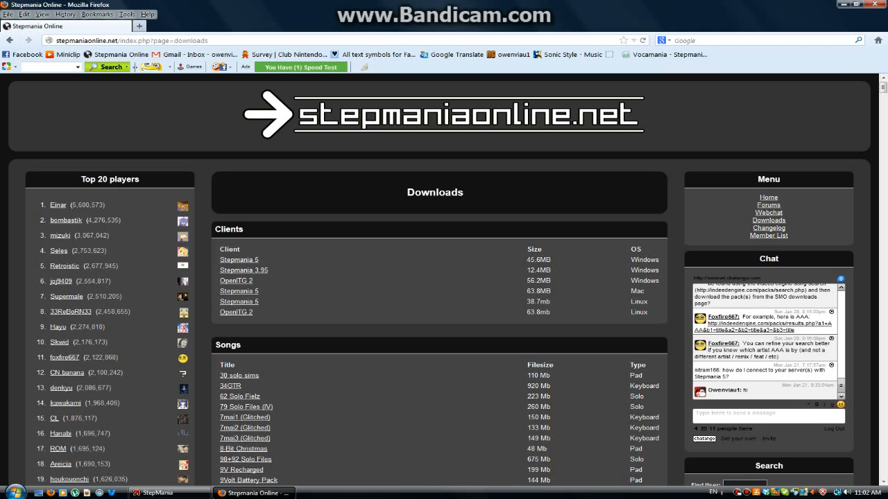
# Scroll the Songs table down to the O and P packs, reaching Otaku's Dream.
pyautogui.scroll(-3)
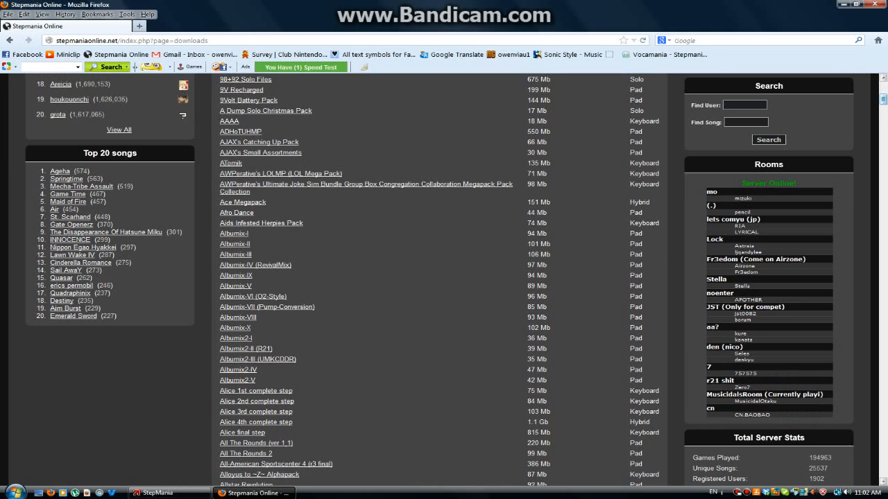
pyautogui.scroll(-3)
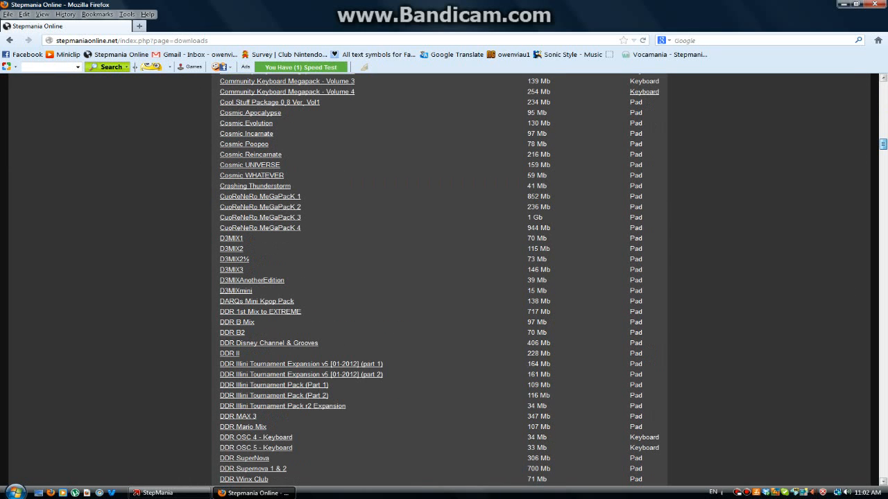
pyautogui.scroll(-3)
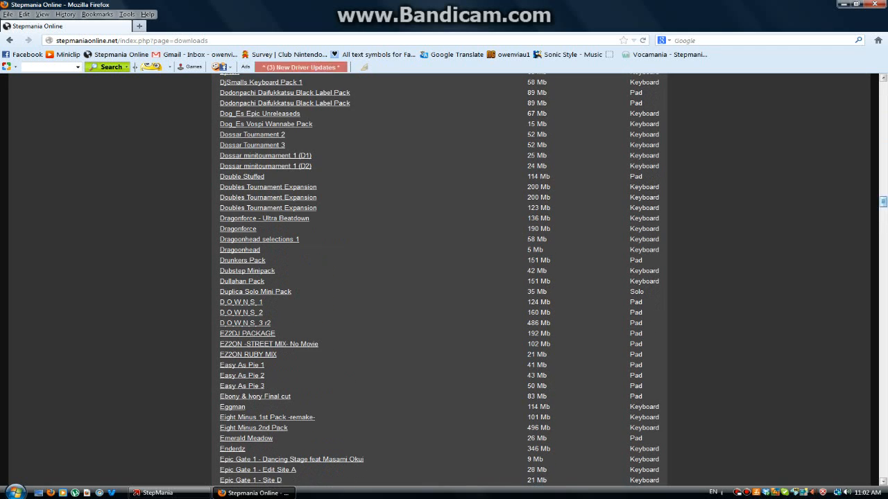
pyautogui.scroll(3)
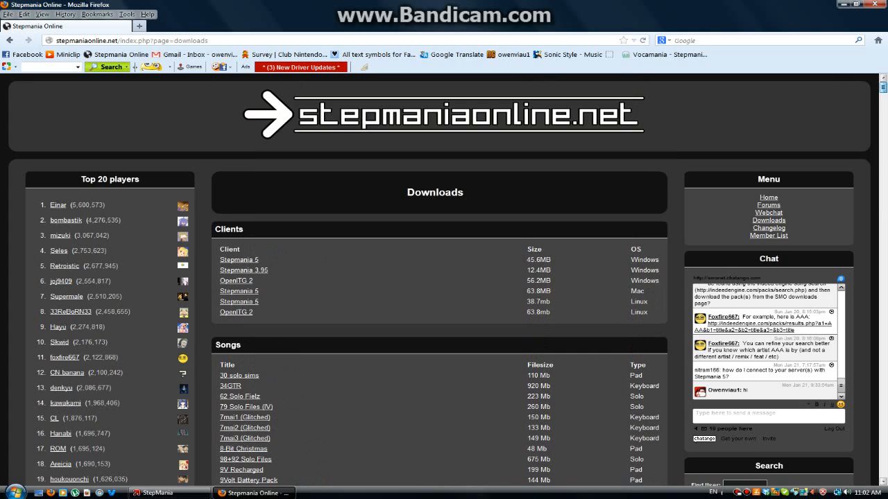
pyautogui.scroll(-3)
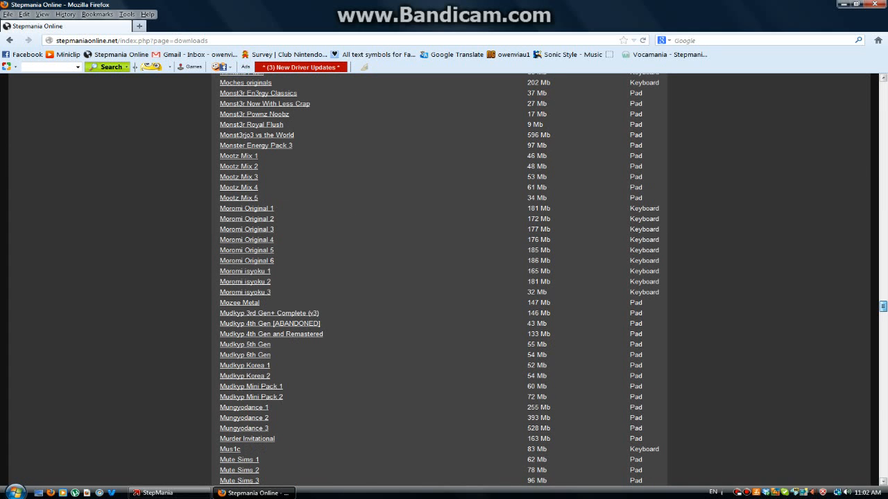
pyautogui.scroll(-3)
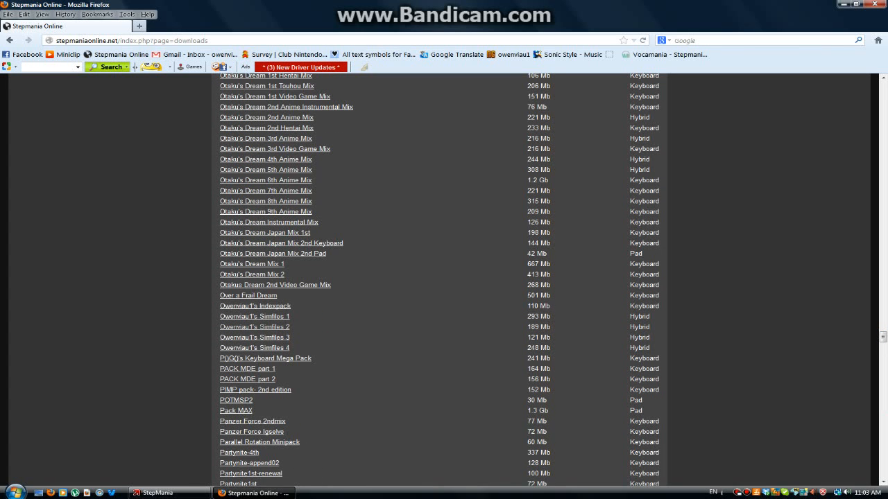
pyautogui.moveTo(255, 327)
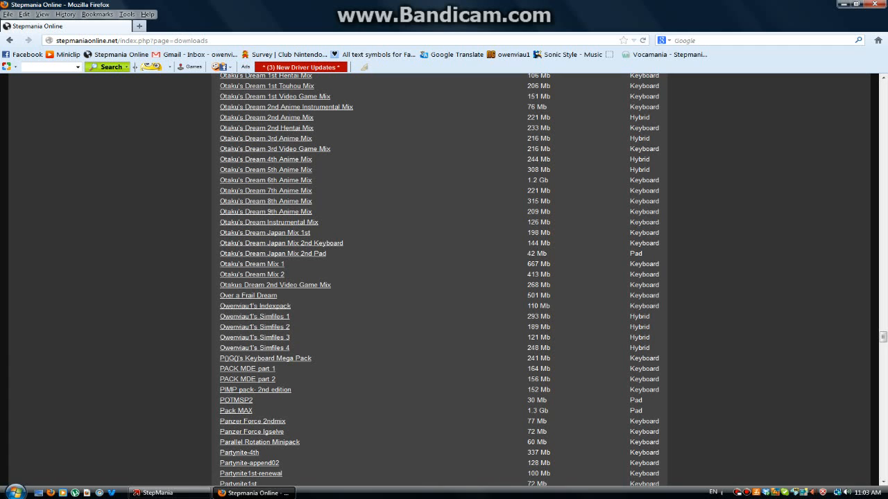
# Scroll past the P and R packs to Vocaloid Collaboration and We Love Noise.
pyautogui.scroll(-3)
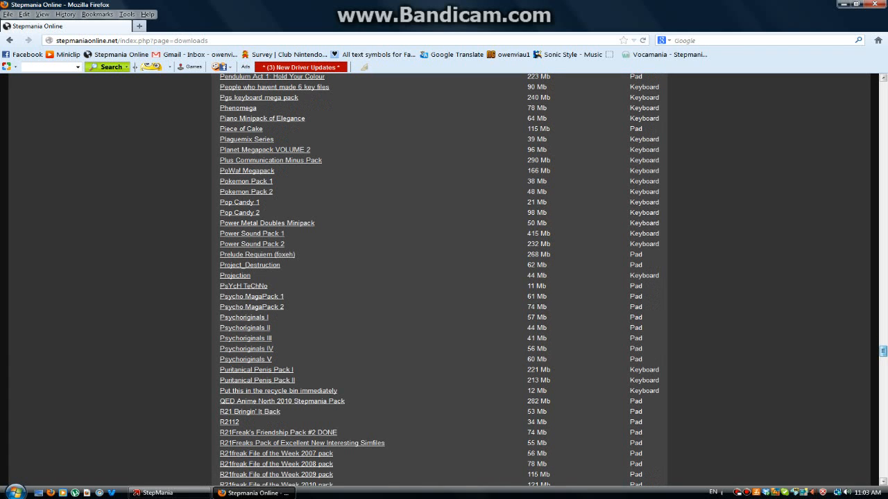
pyautogui.scroll(-3)
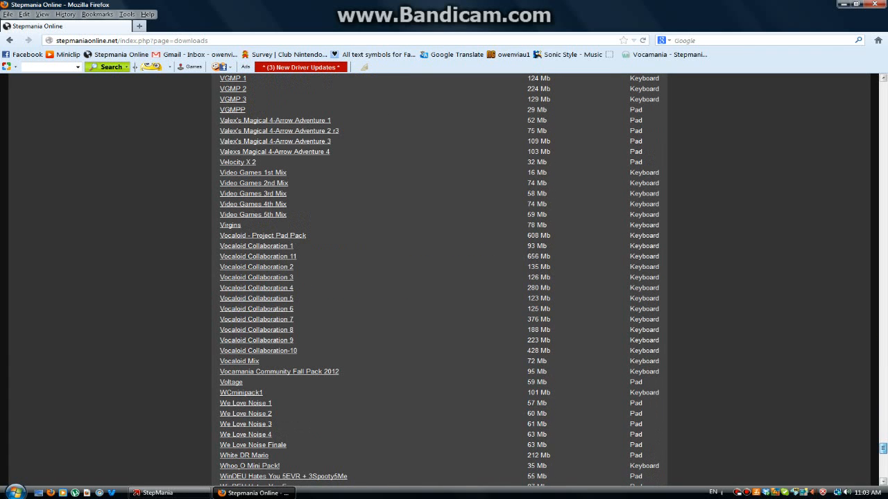